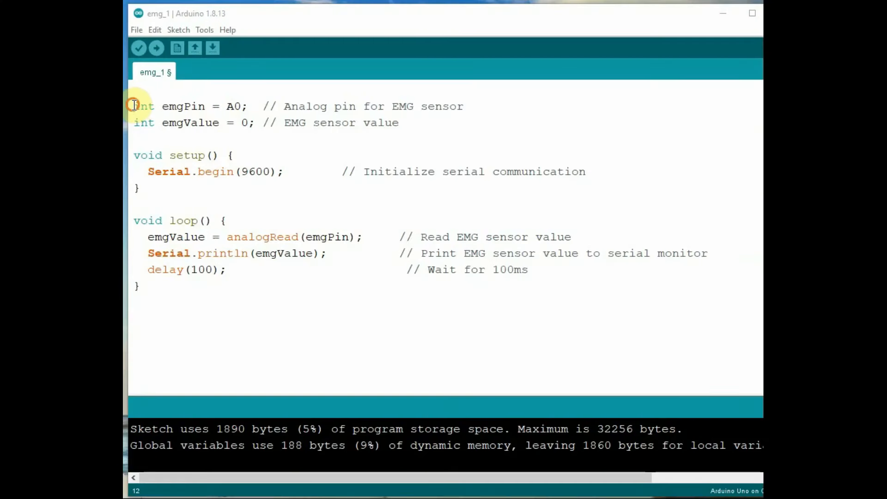
Highlight the emgPin = A0 declaration, setup function and analogRead line to explain them.
left_click_drag(134, 106, 247, 107)
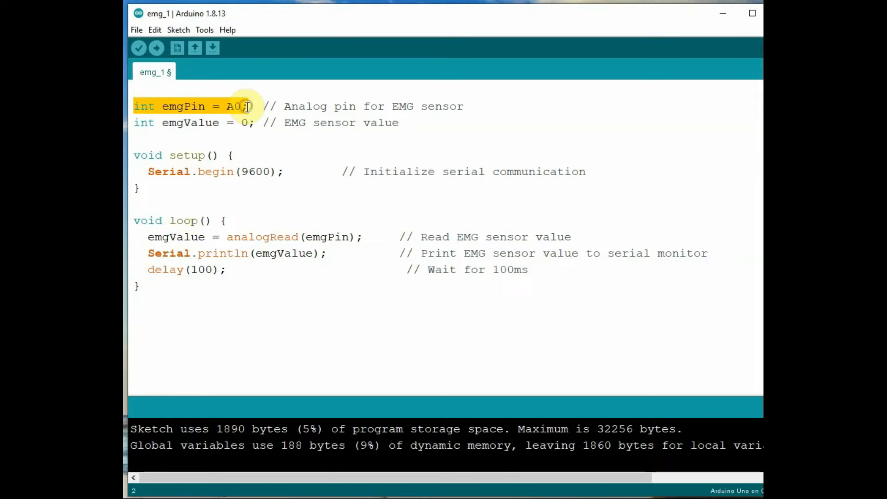
left_click(260, 123)
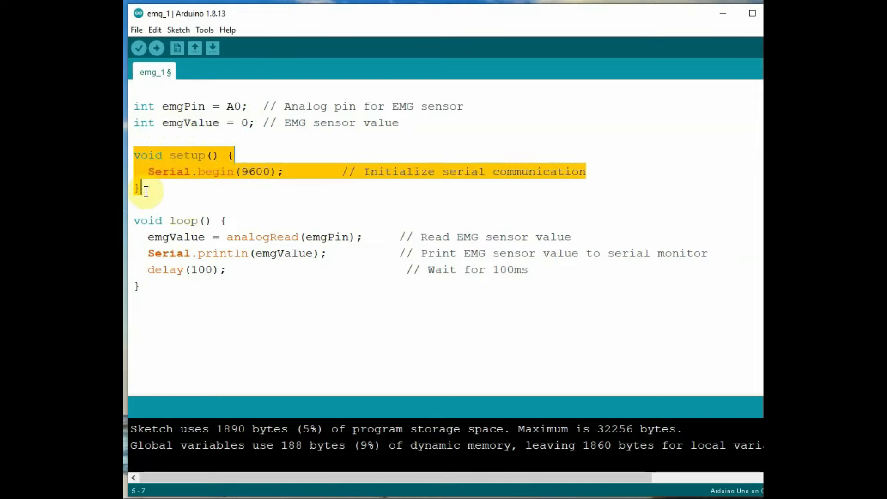
left_click(148, 236)
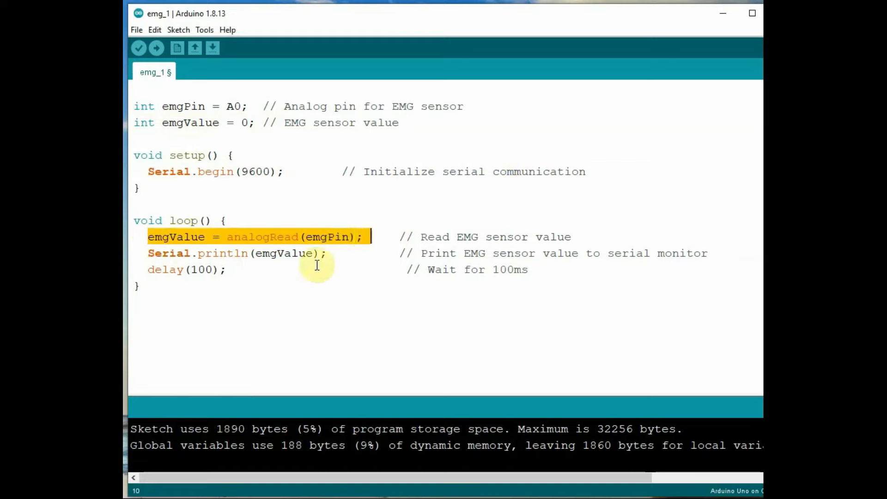
mouse_move(158, 254)
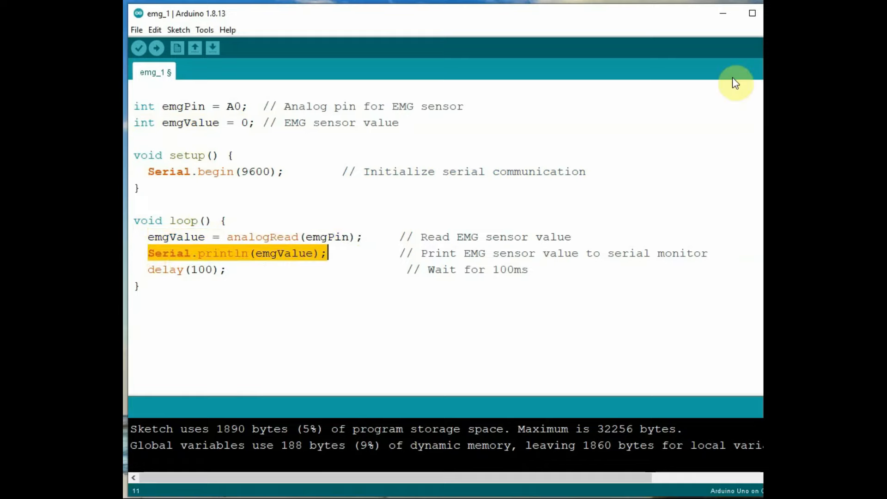
mouse_move(173, 72)
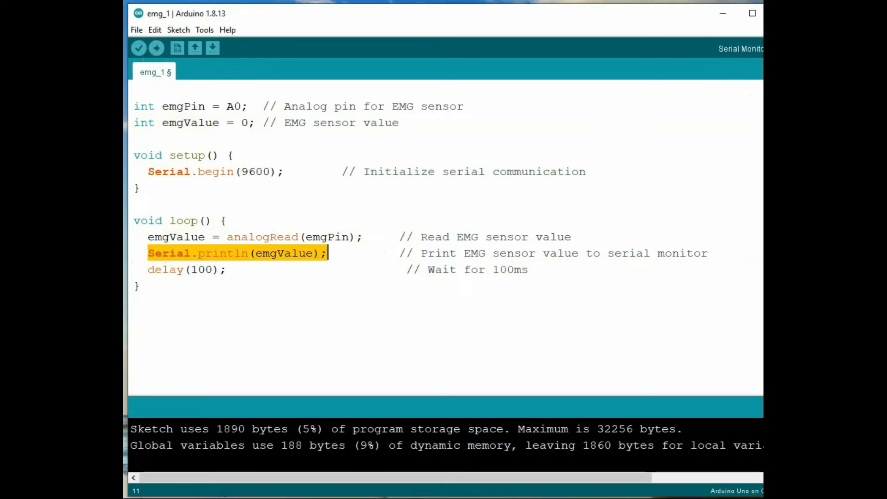
Watch the EMG readings in the Serial Monitor, then graph them in the Serial Plotter.
left_click(740, 48)
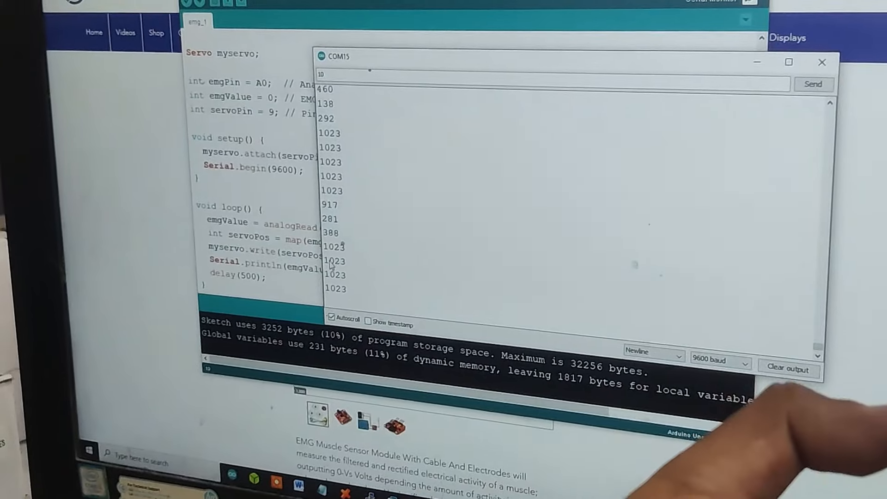
left_click(822, 62)
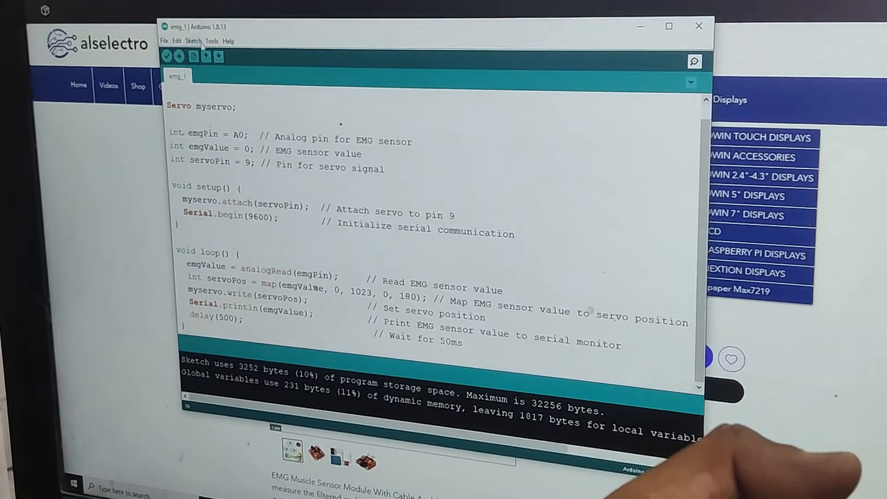
left_click(694, 61)
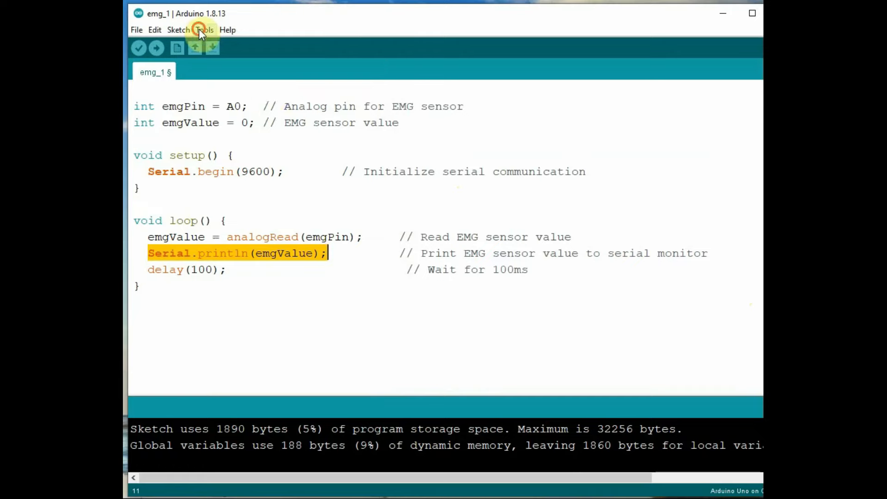
left_click(204, 29)
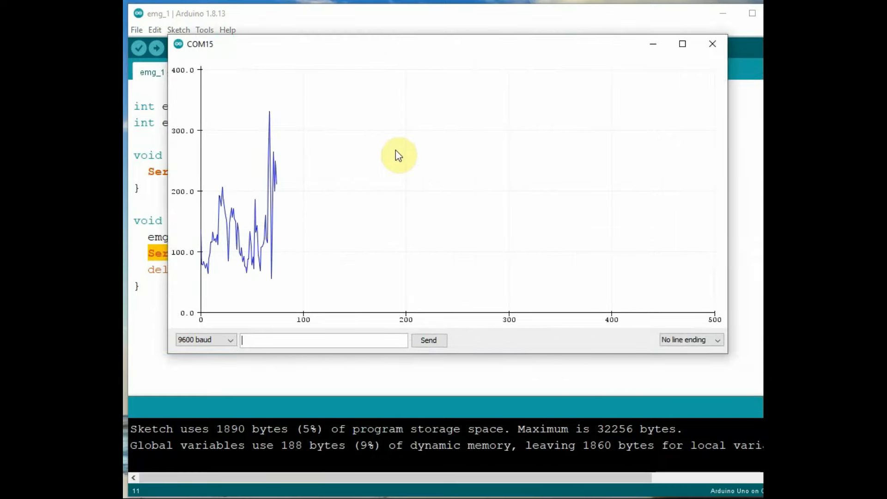
mouse_move(153, 98)
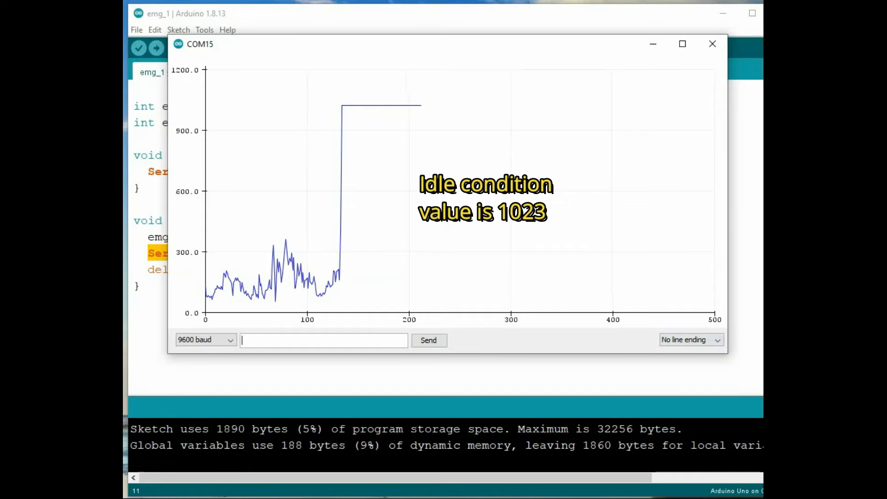
left_click(712, 43)
type("int")
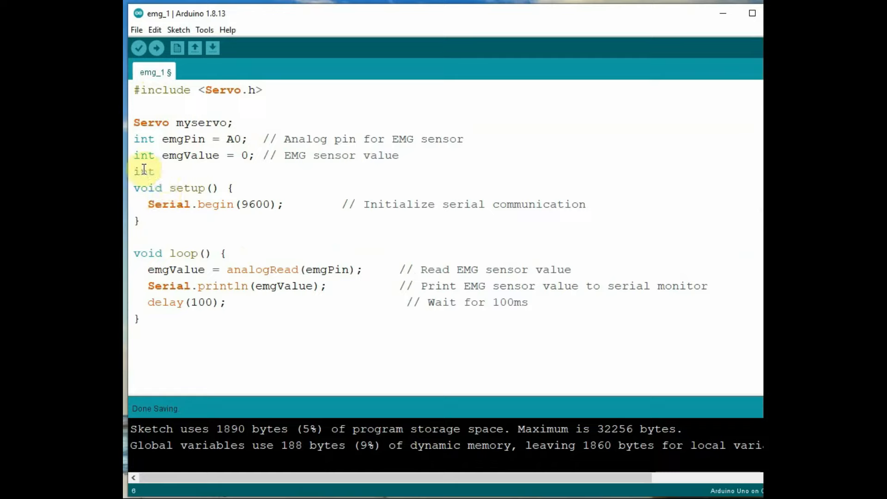
Add servoPin=9, myservo.attach(servoPin), and the map/write lines, then upload.
type("servoPi")
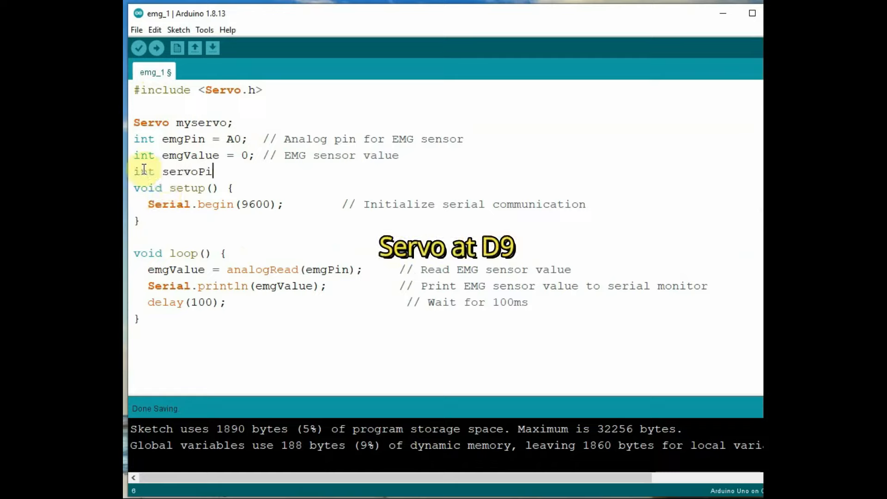
type("n=9")
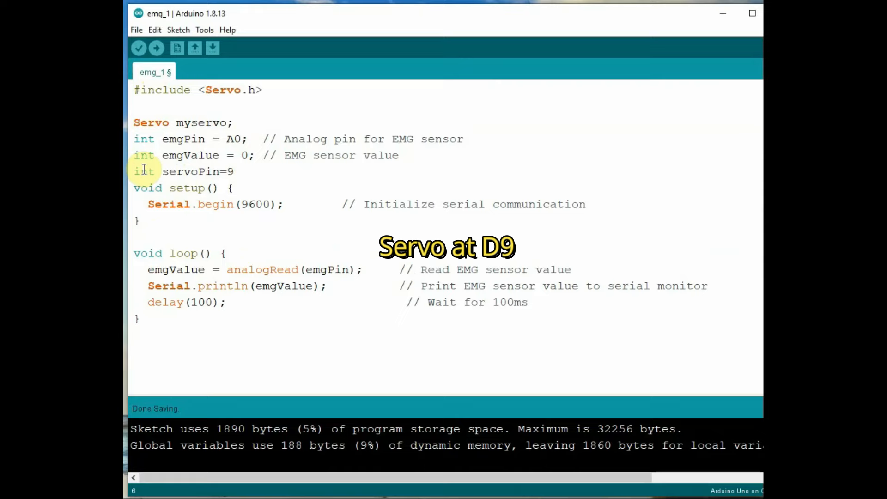
type(";")
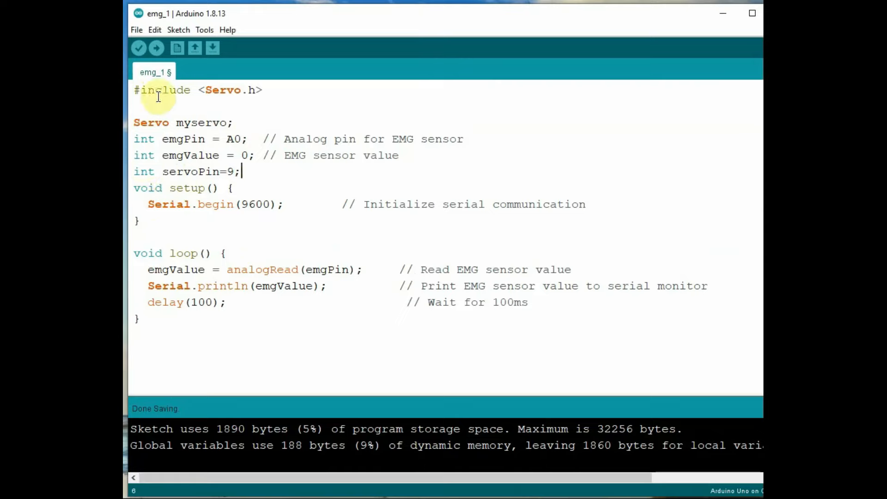
type("myservo.attach(servoPin);  // Attach servo to pin 9")
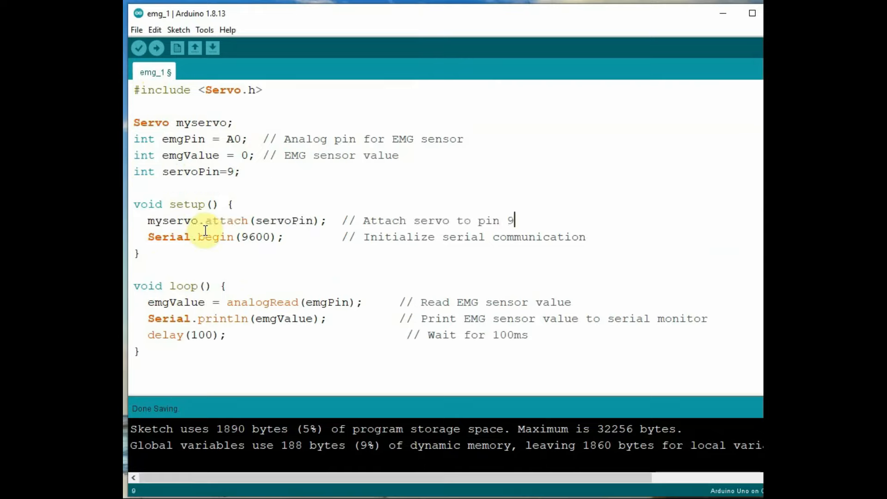
mouse_move(291, 241)
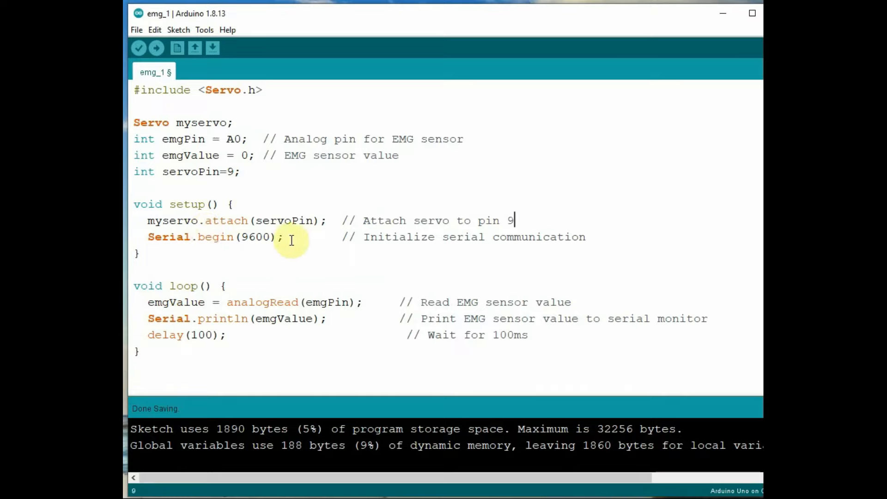
key("enter")
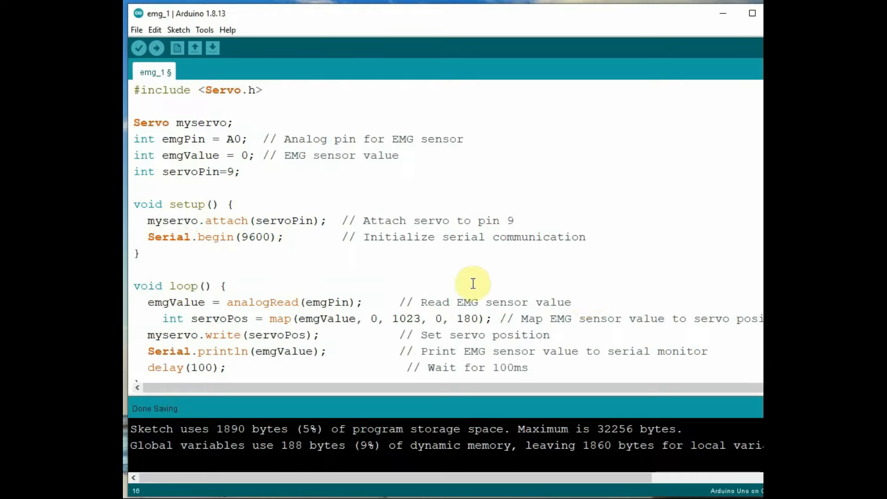
mouse_move(144, 318)
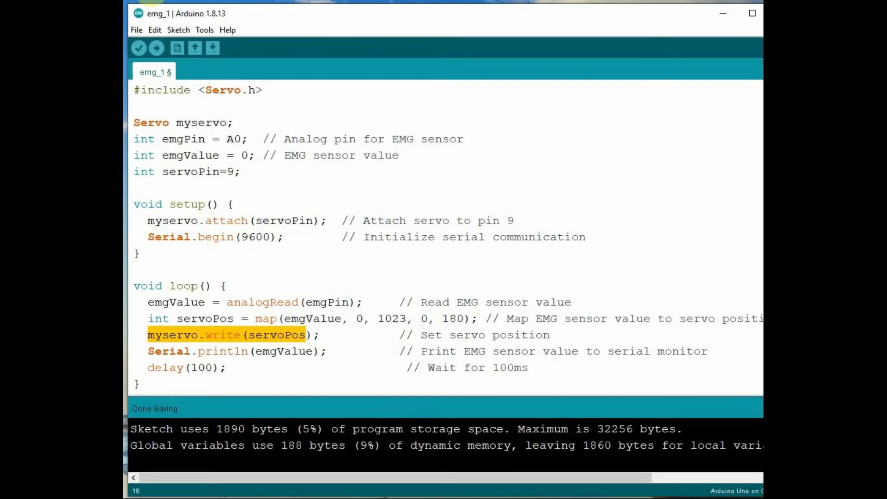
left_click(138, 48)
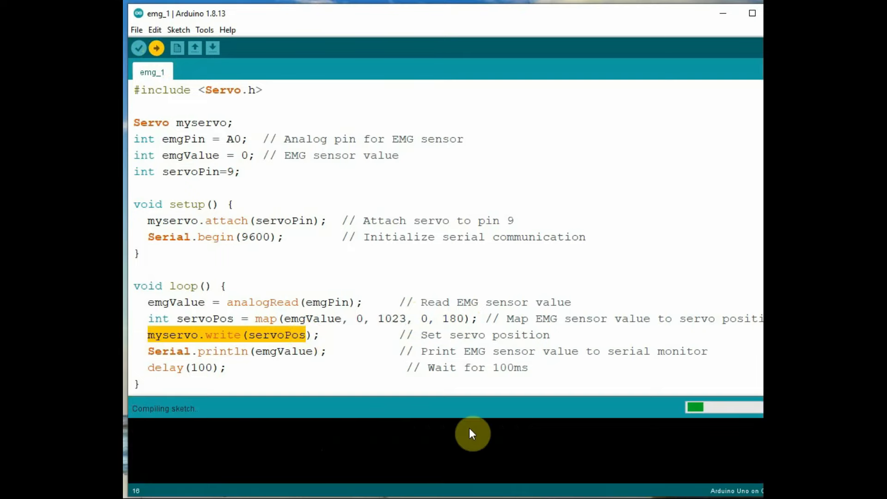